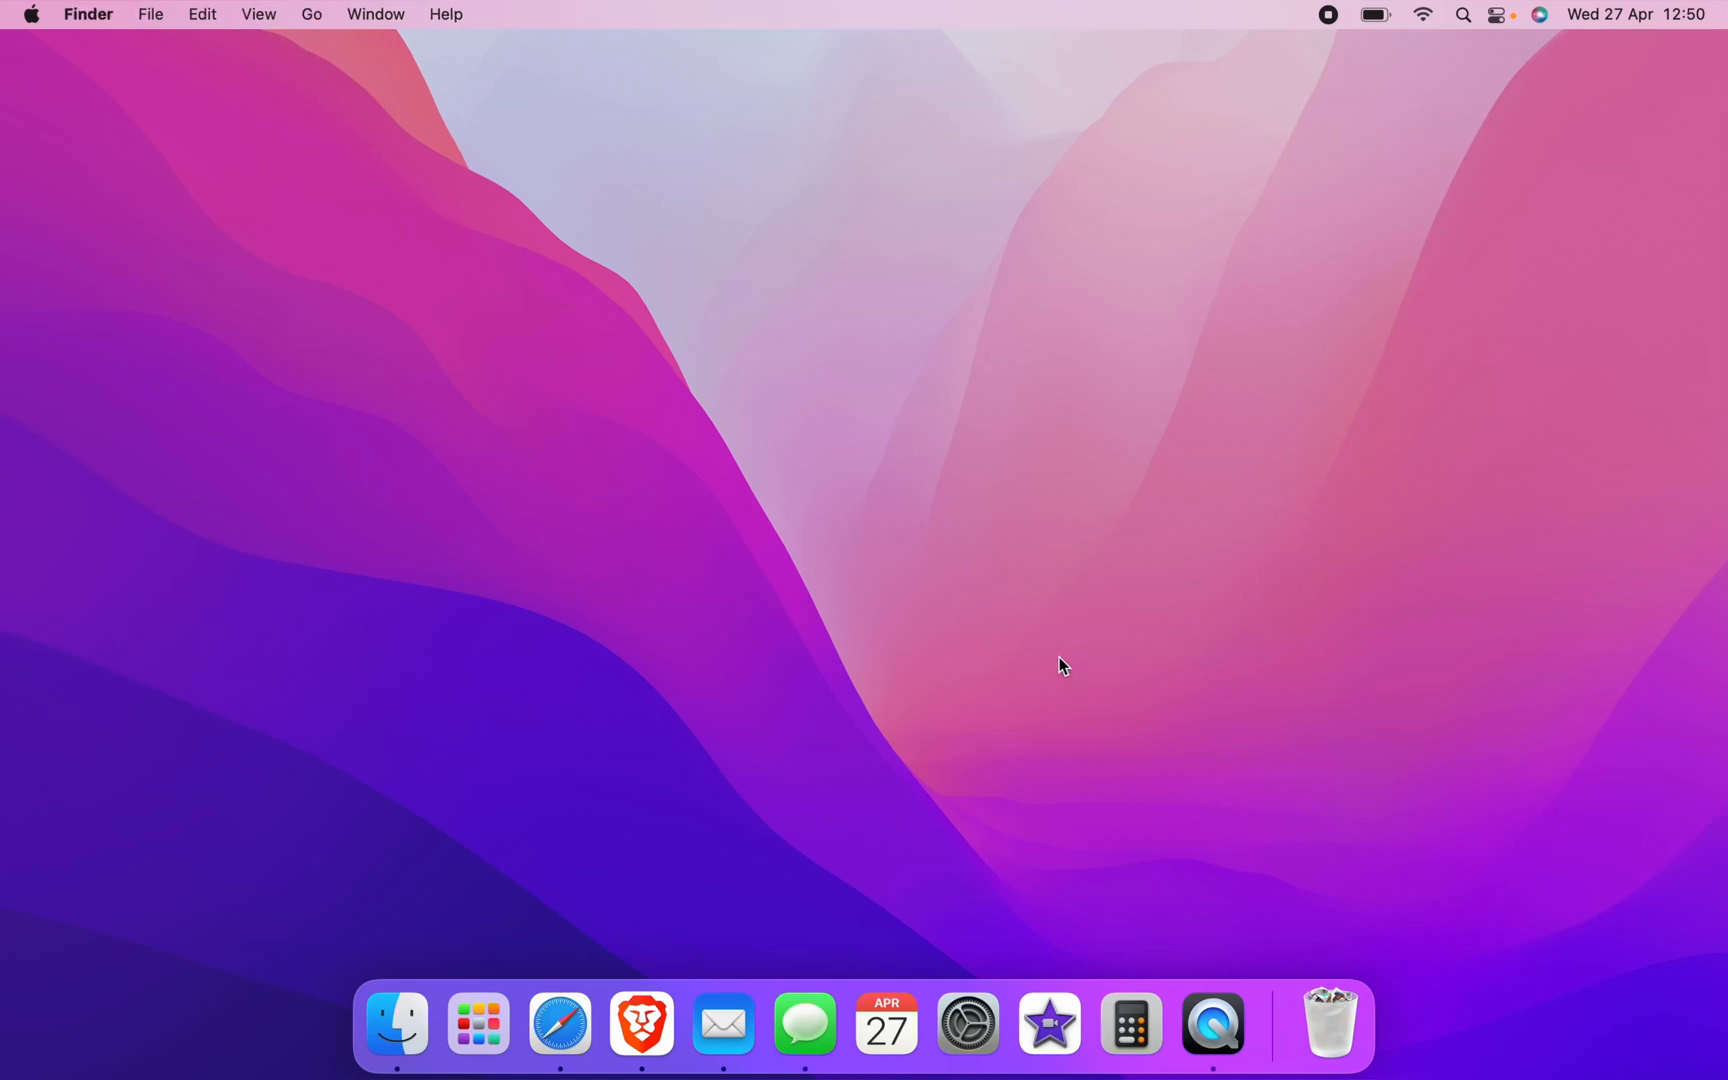
mouse_move(924, 608)
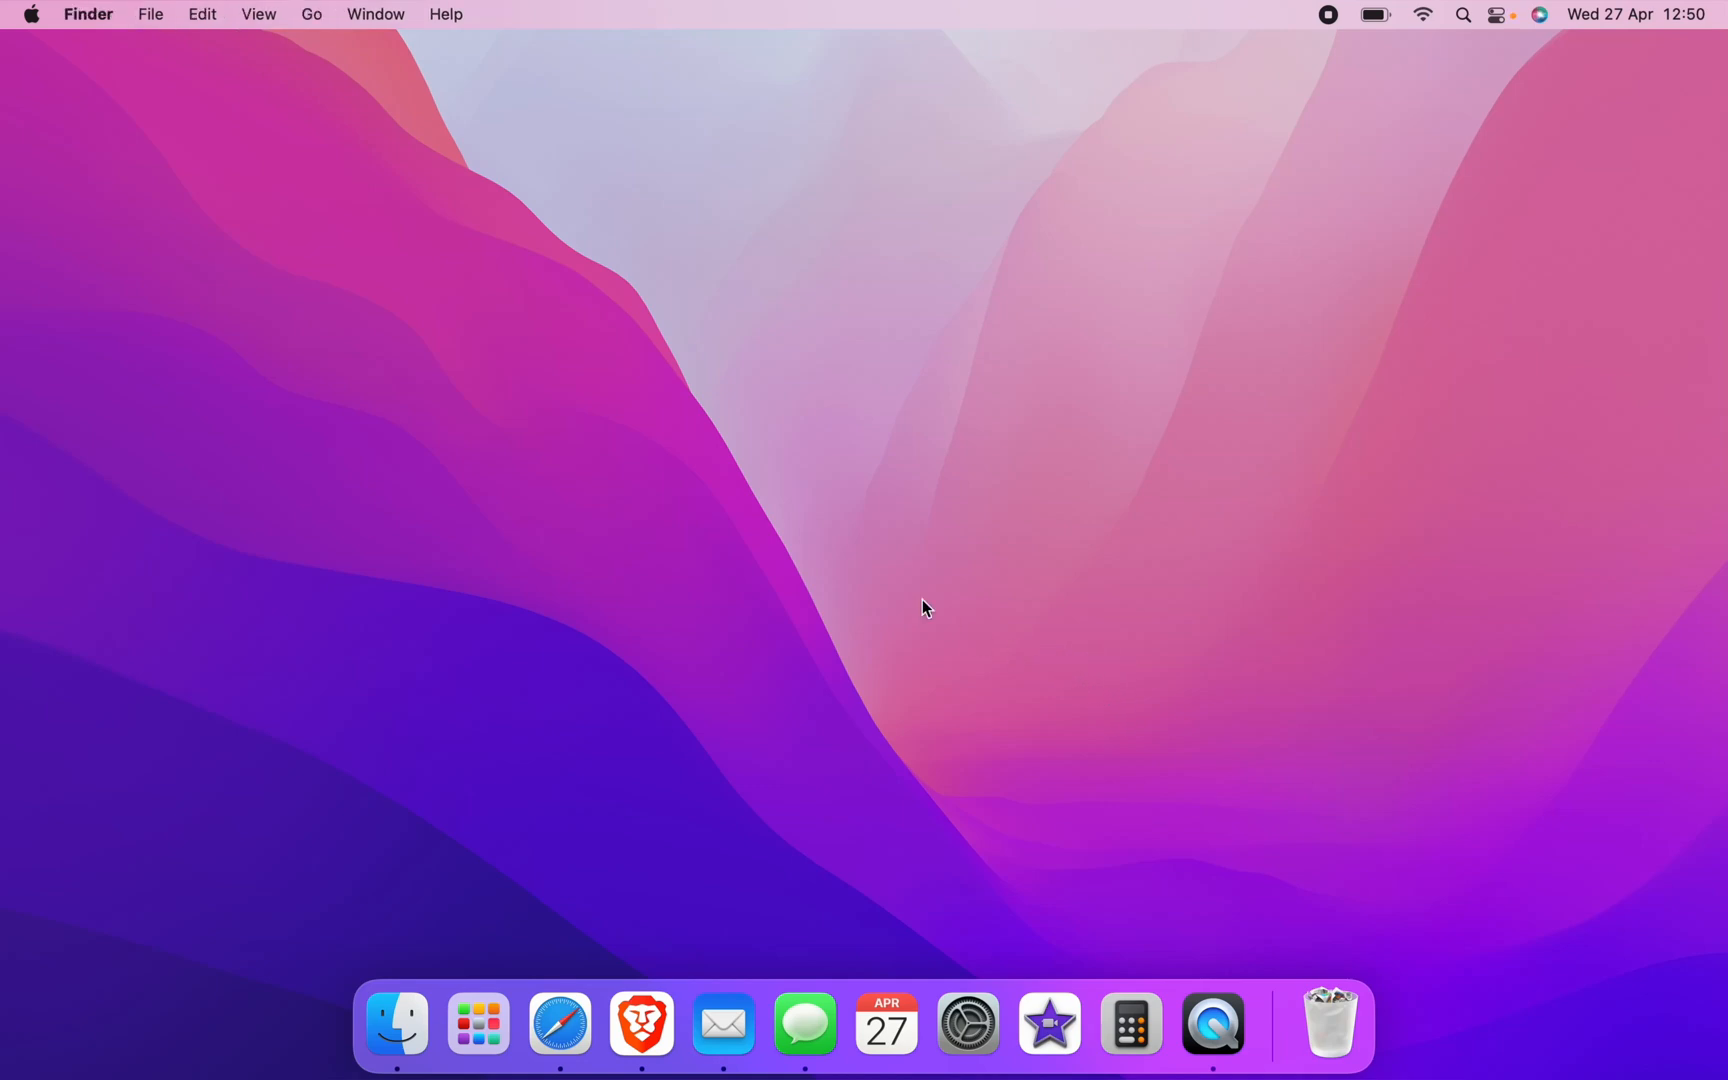
mouse_move(912, 598)
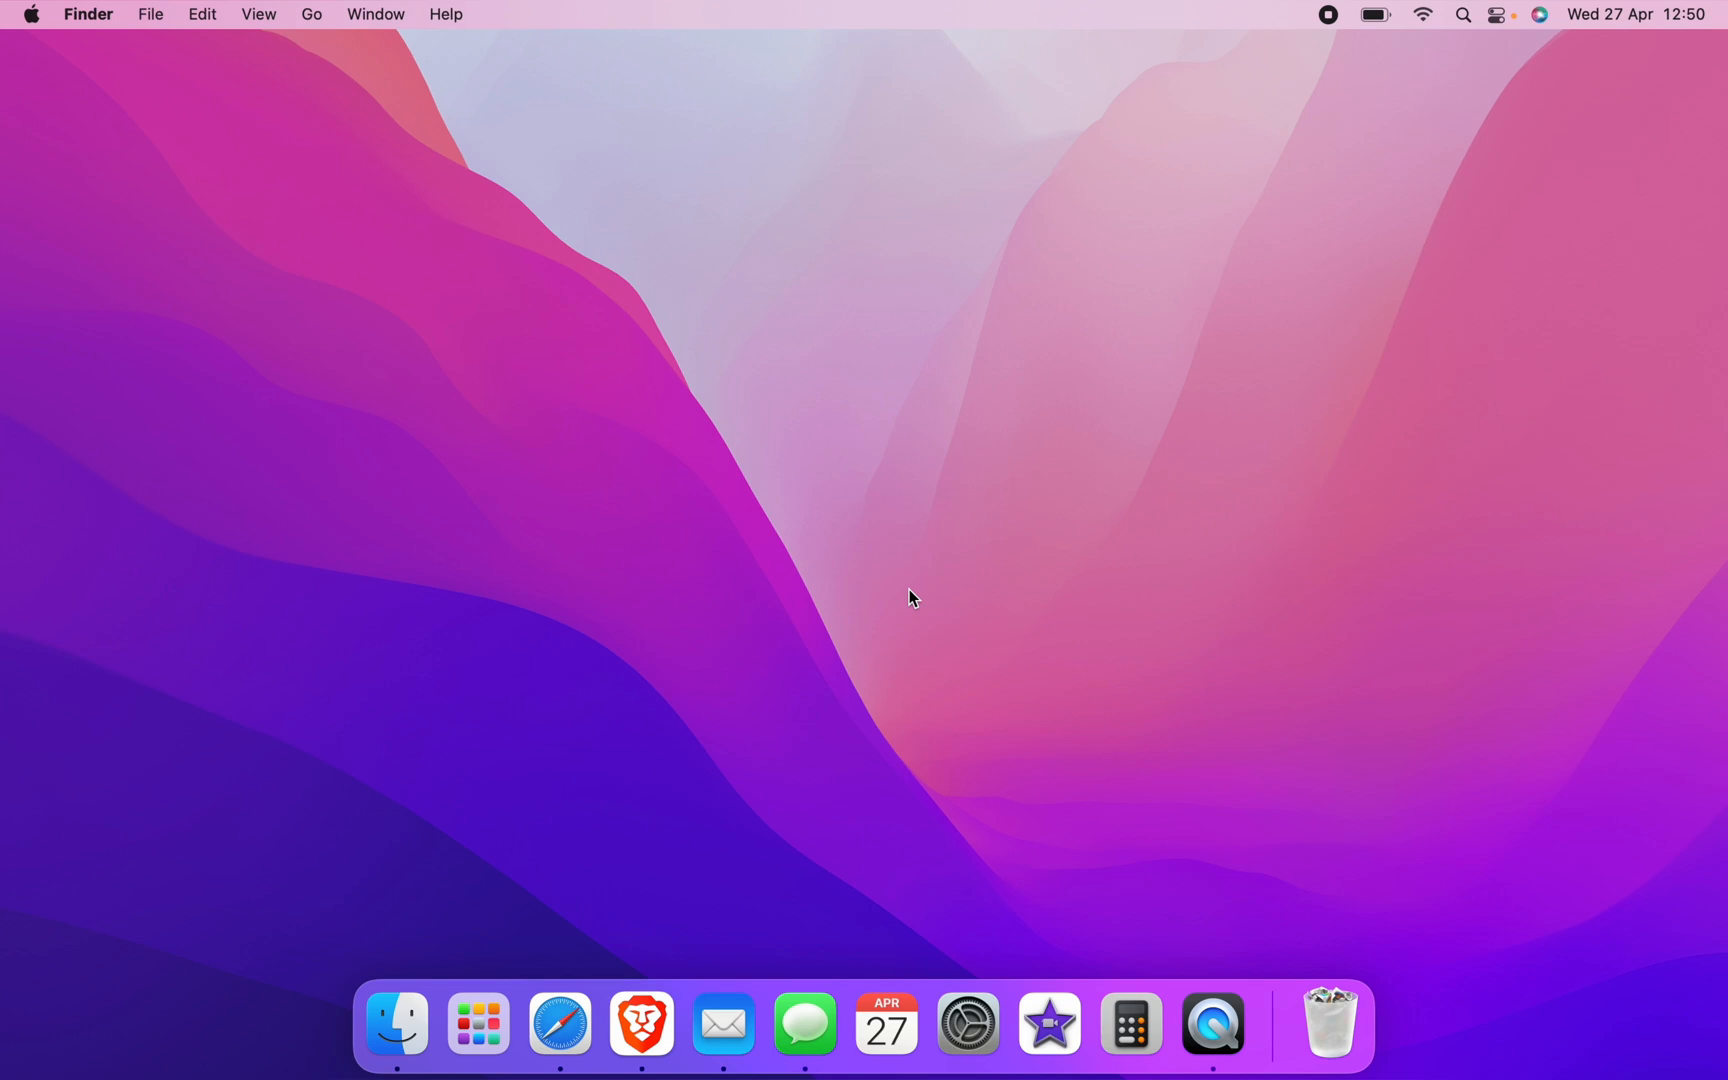
mouse_move(34, 24)
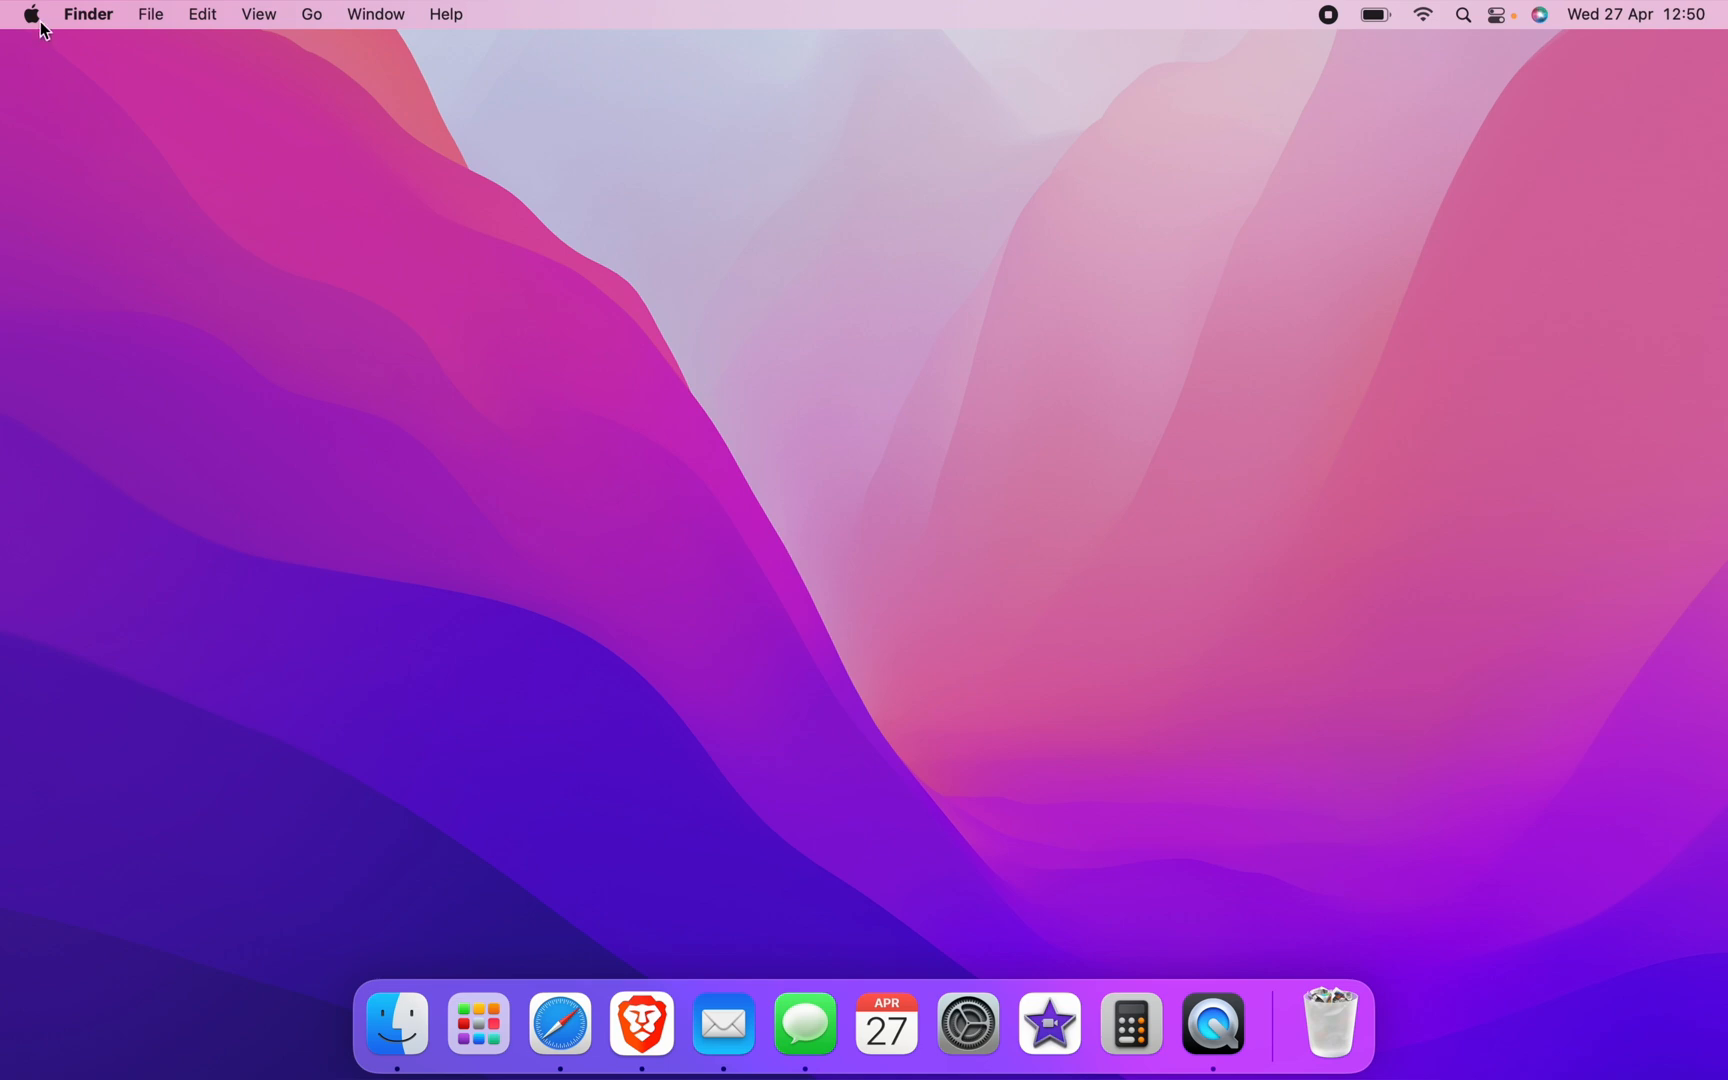
Reveal the Apple menu with its Sleep, Restart and Shut Down options
click(30, 14)
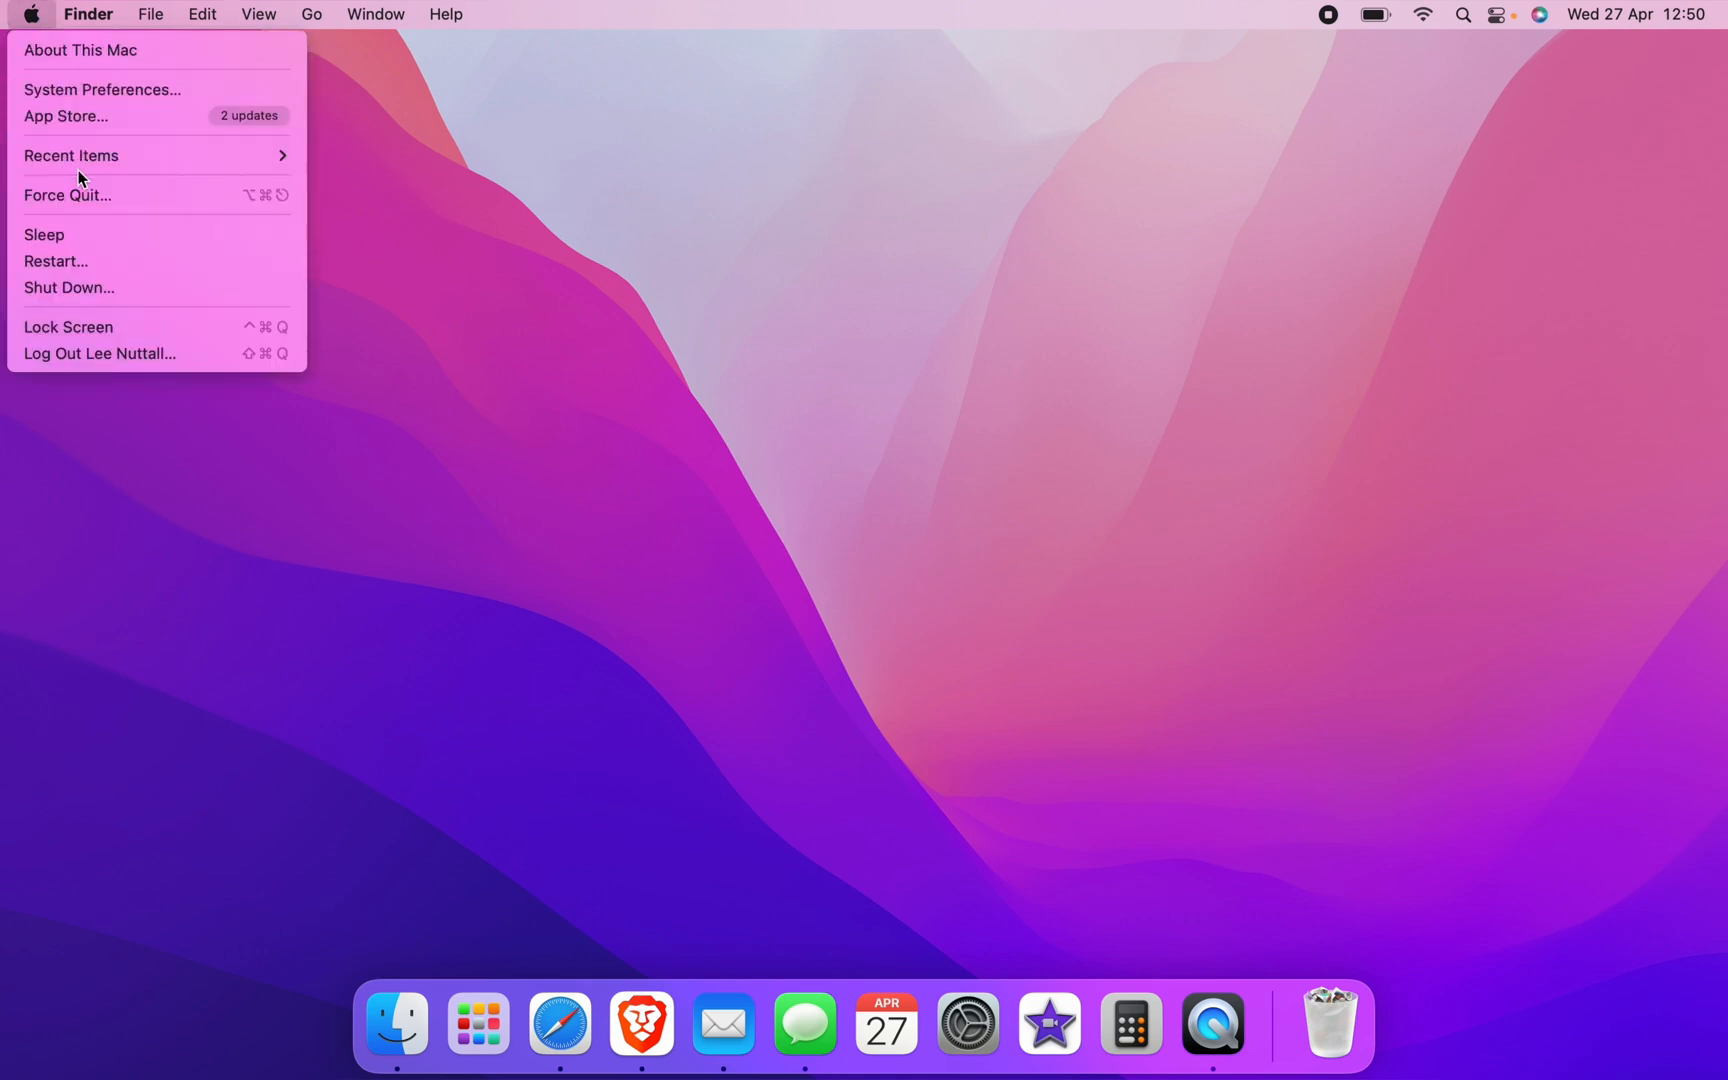
mouse_move(56, 262)
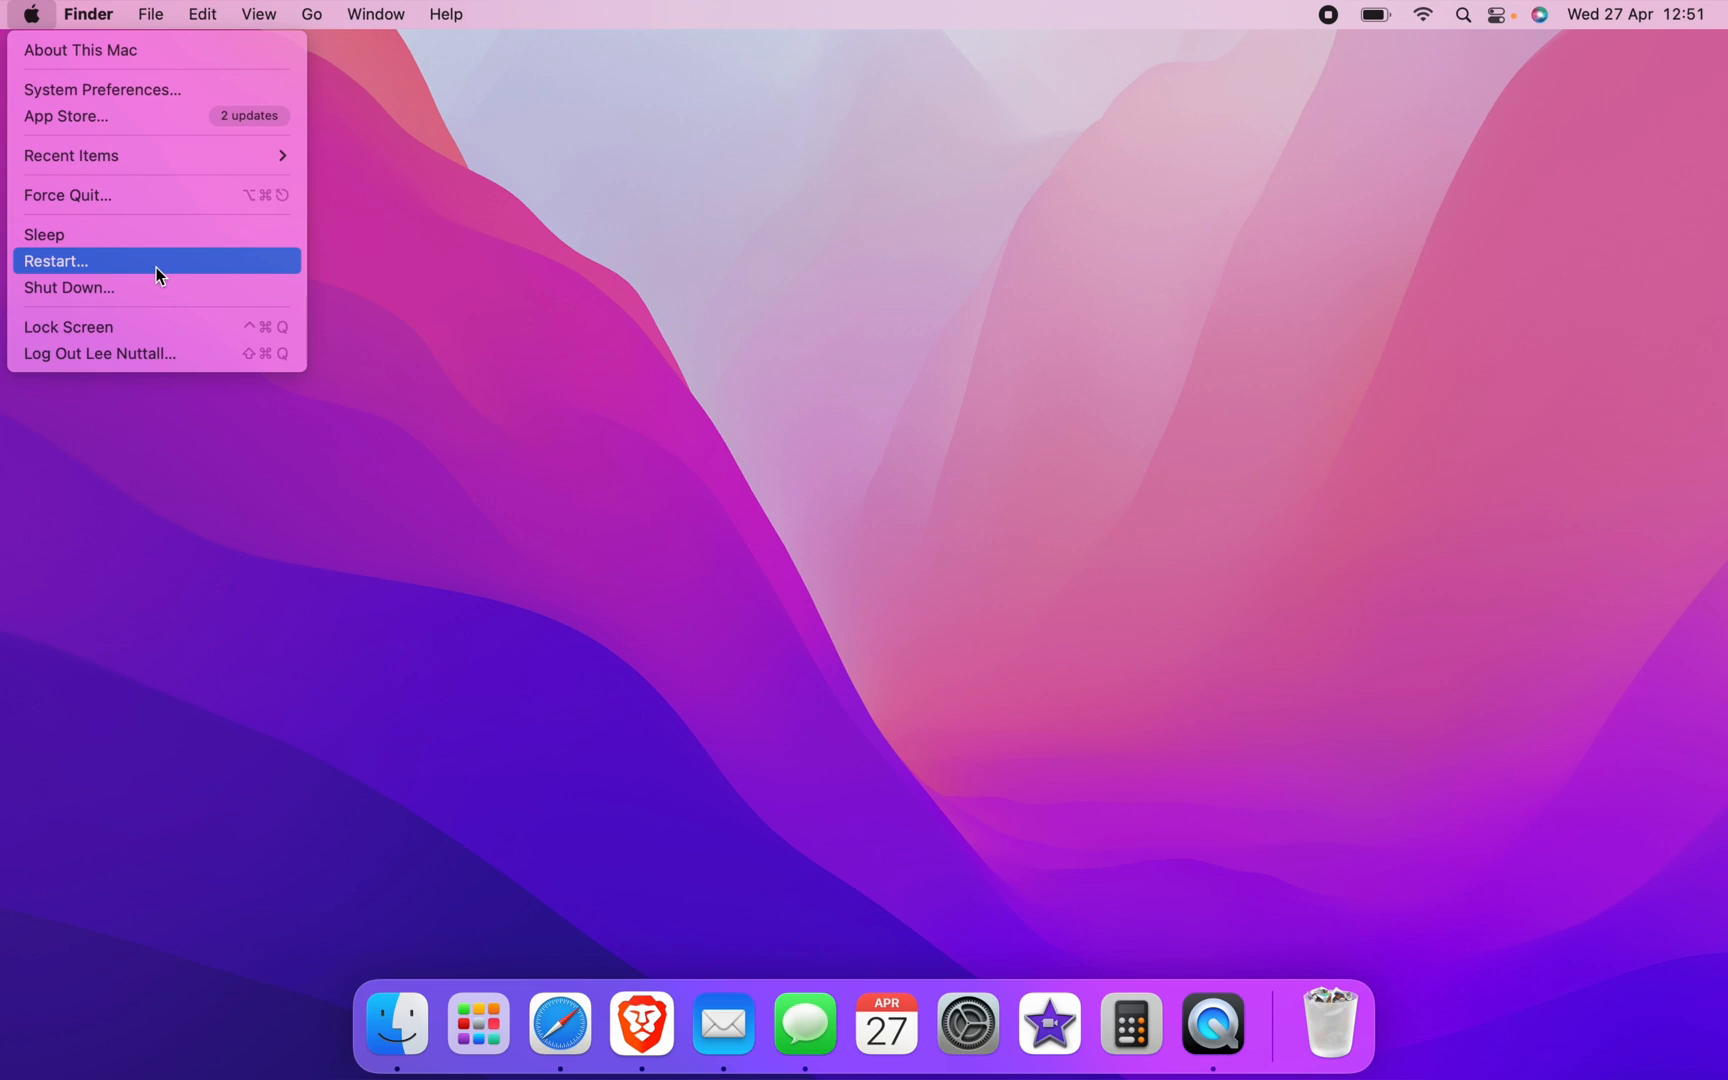
Restart the Mac with 'Reopen windows when logging back in' unticked
click(56, 262)
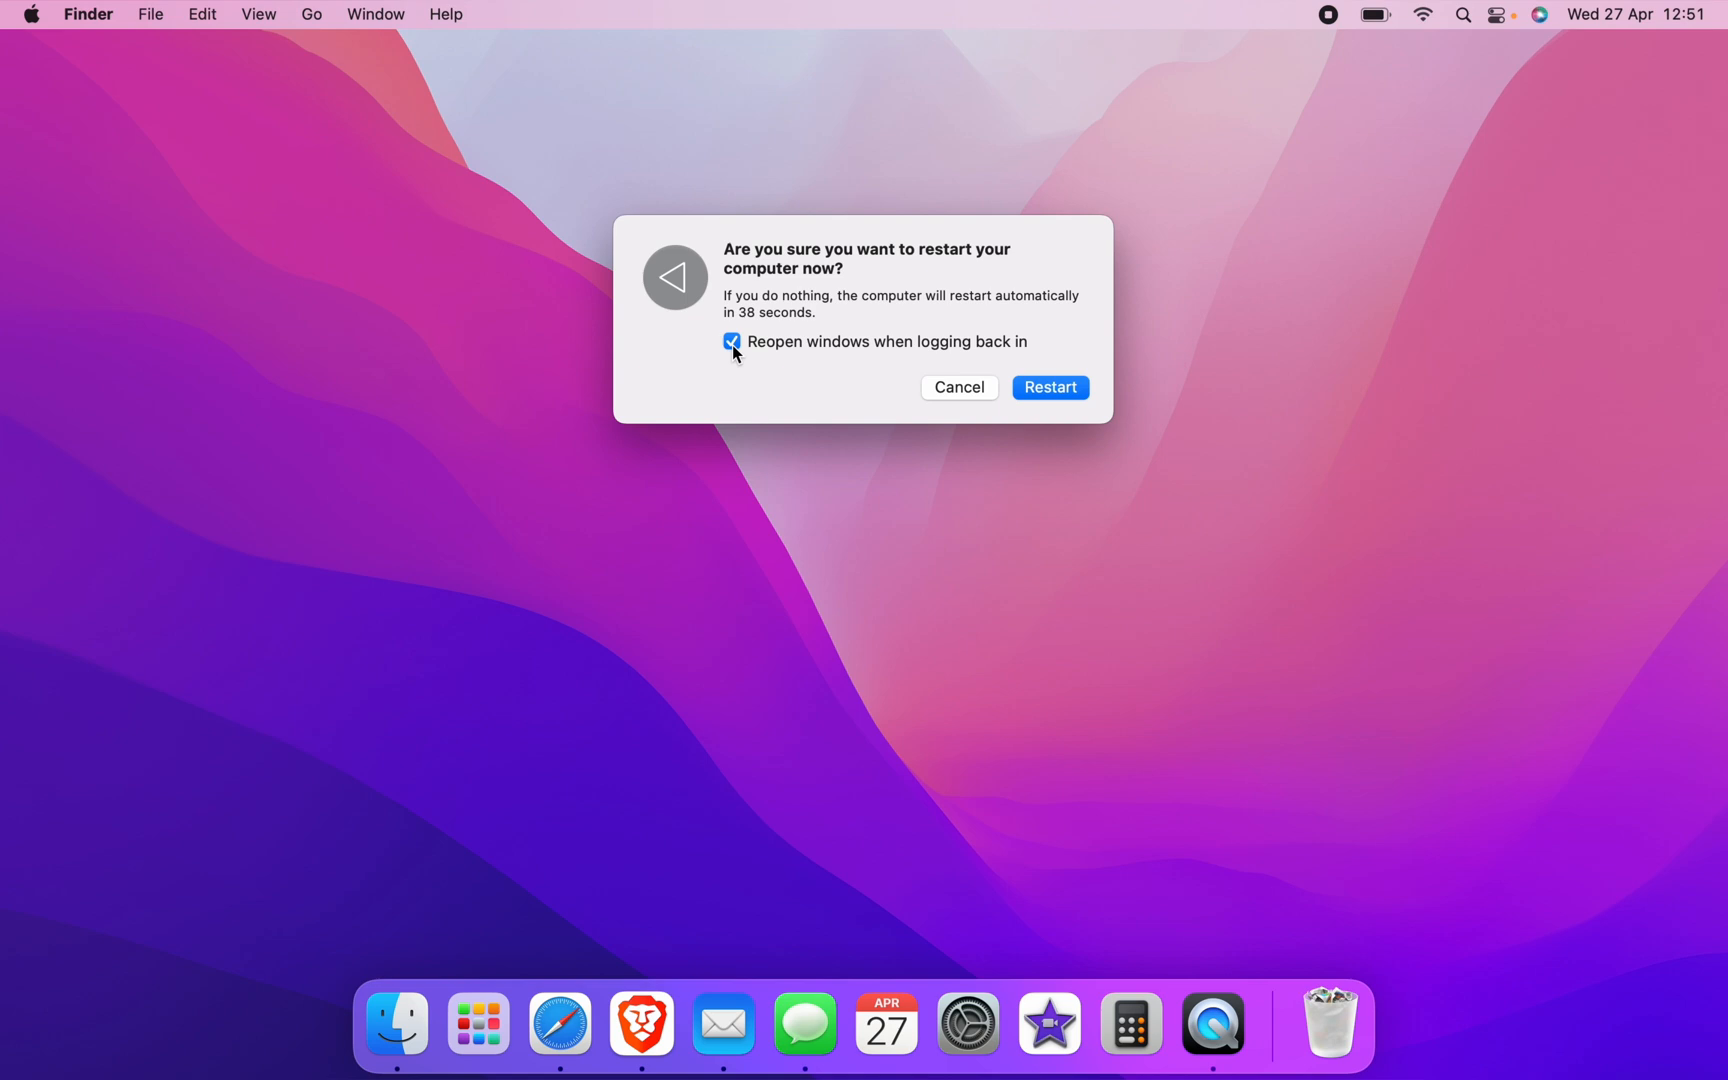
click(732, 342)
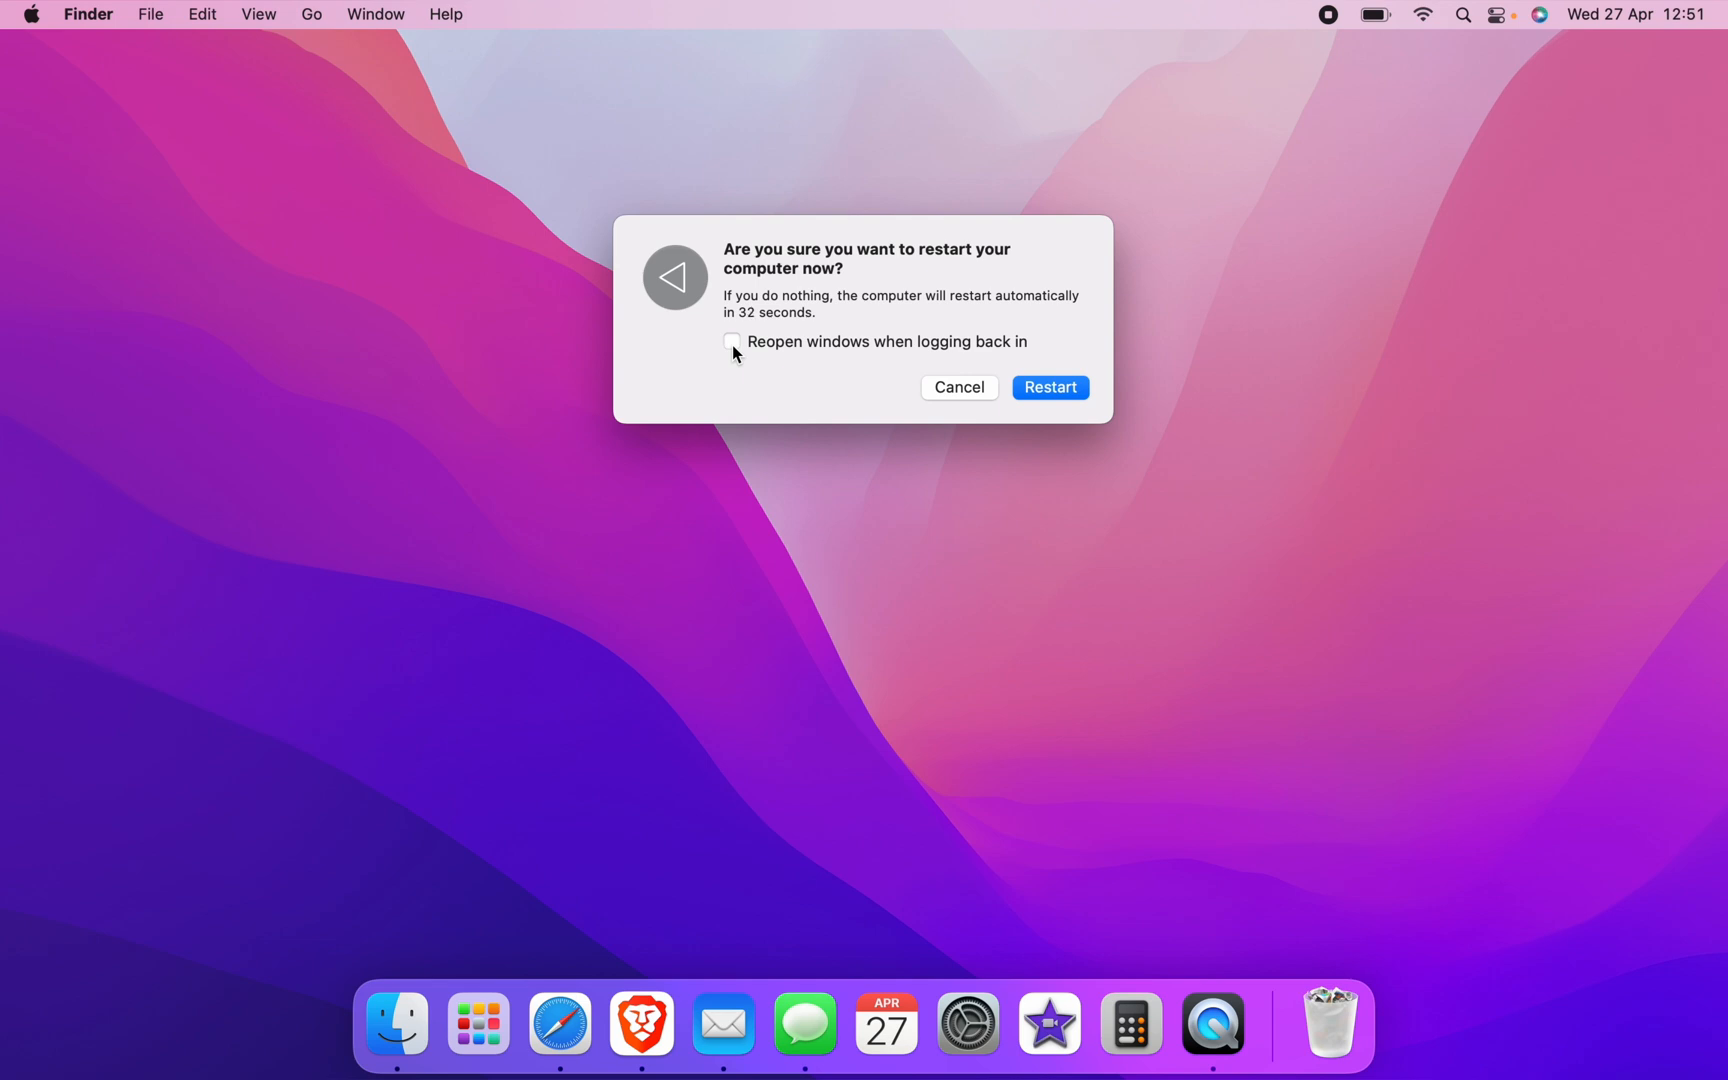
click(730, 342)
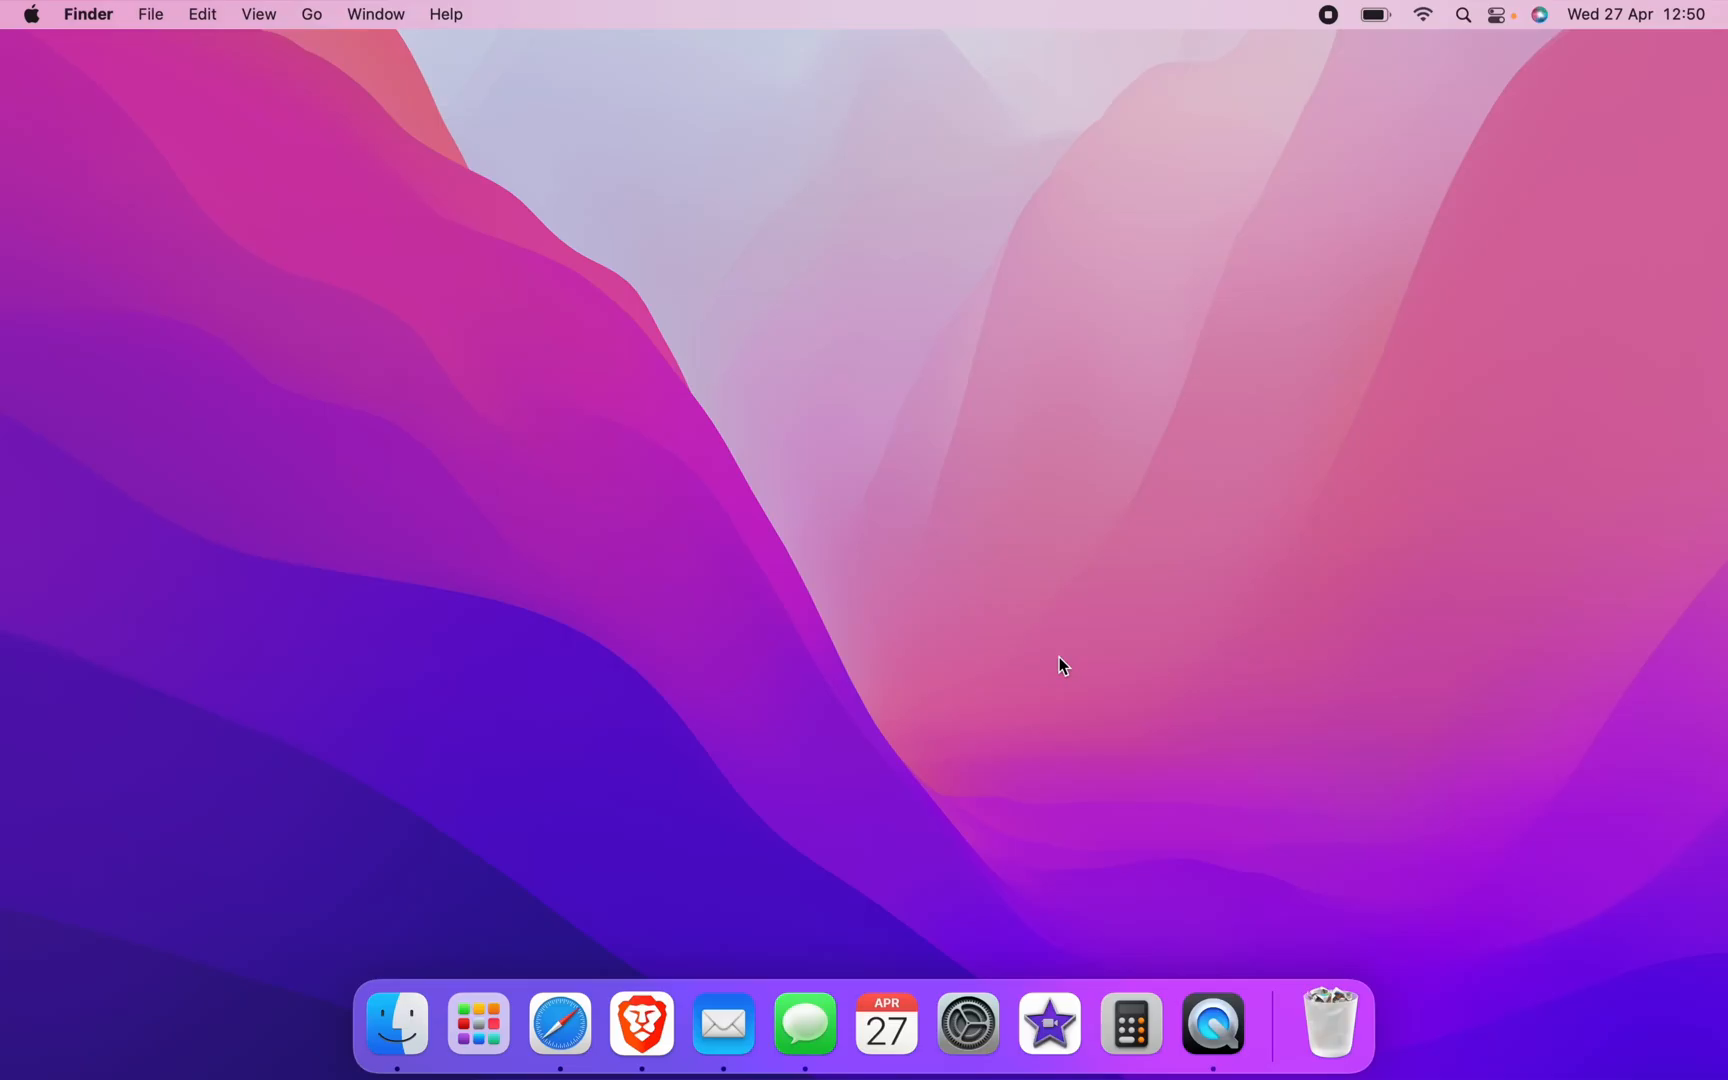
mouse_move(910, 598)
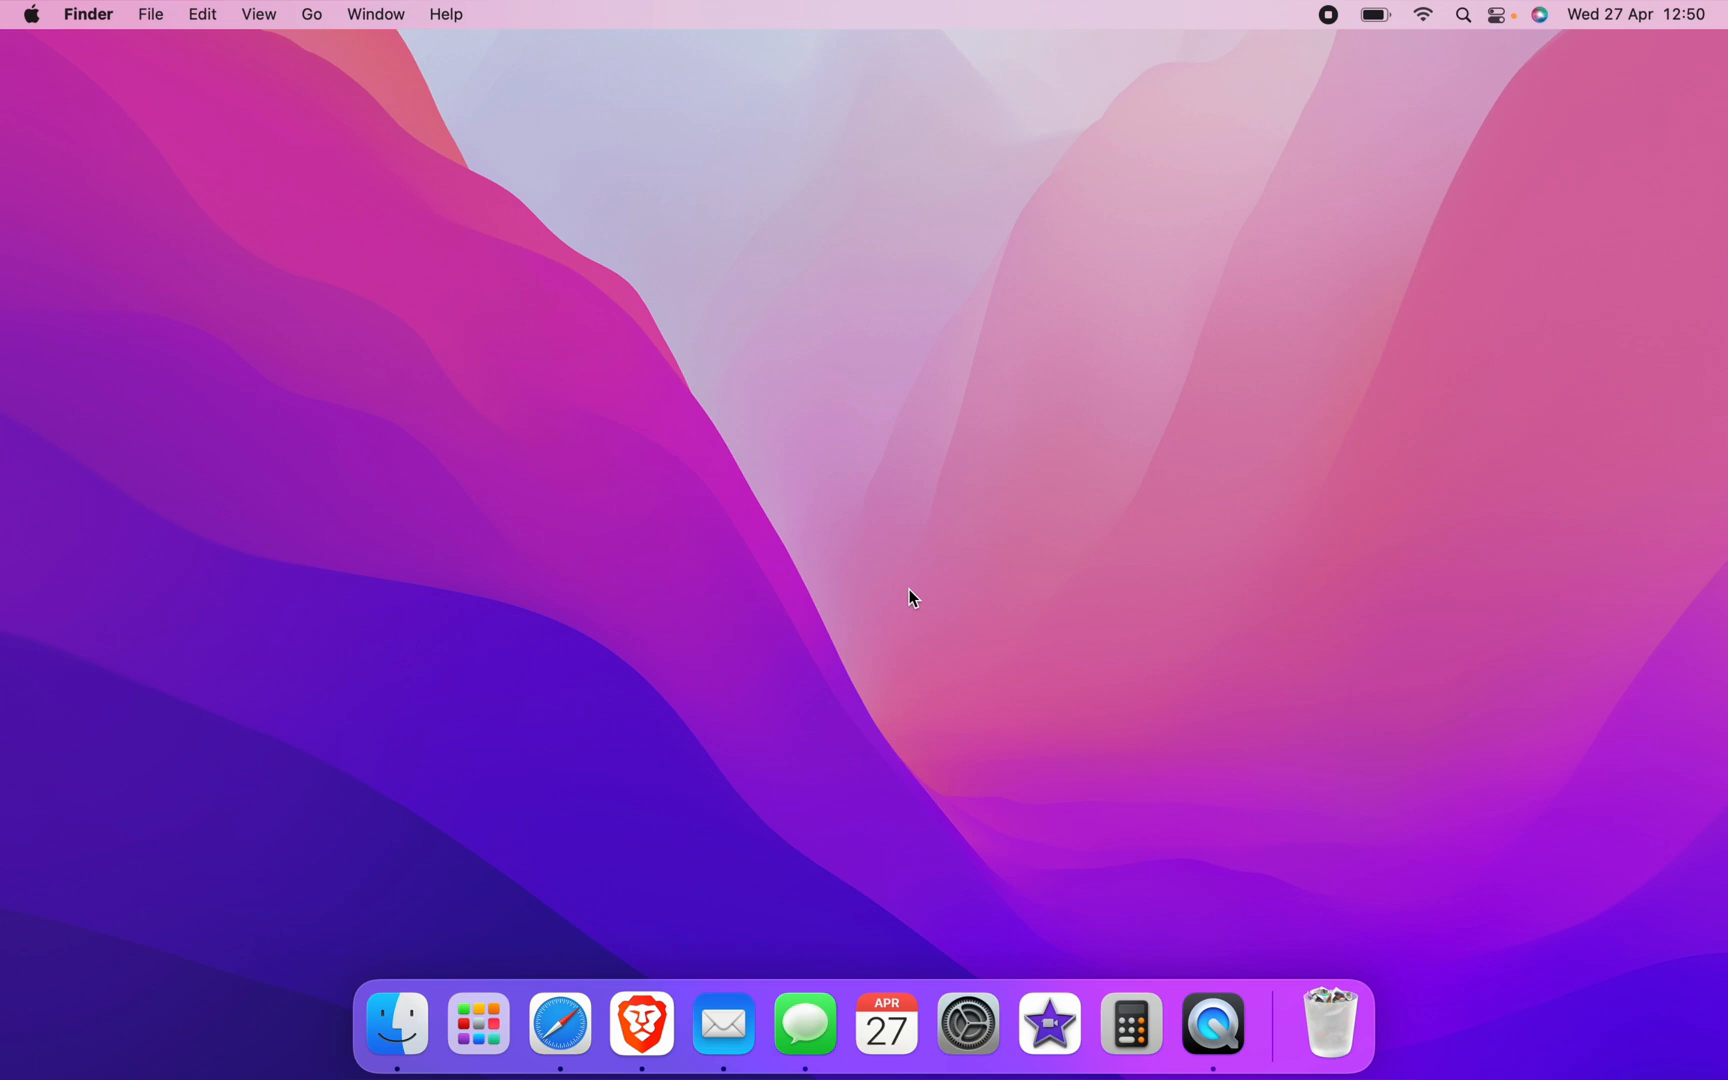
mouse_move(1062, 664)
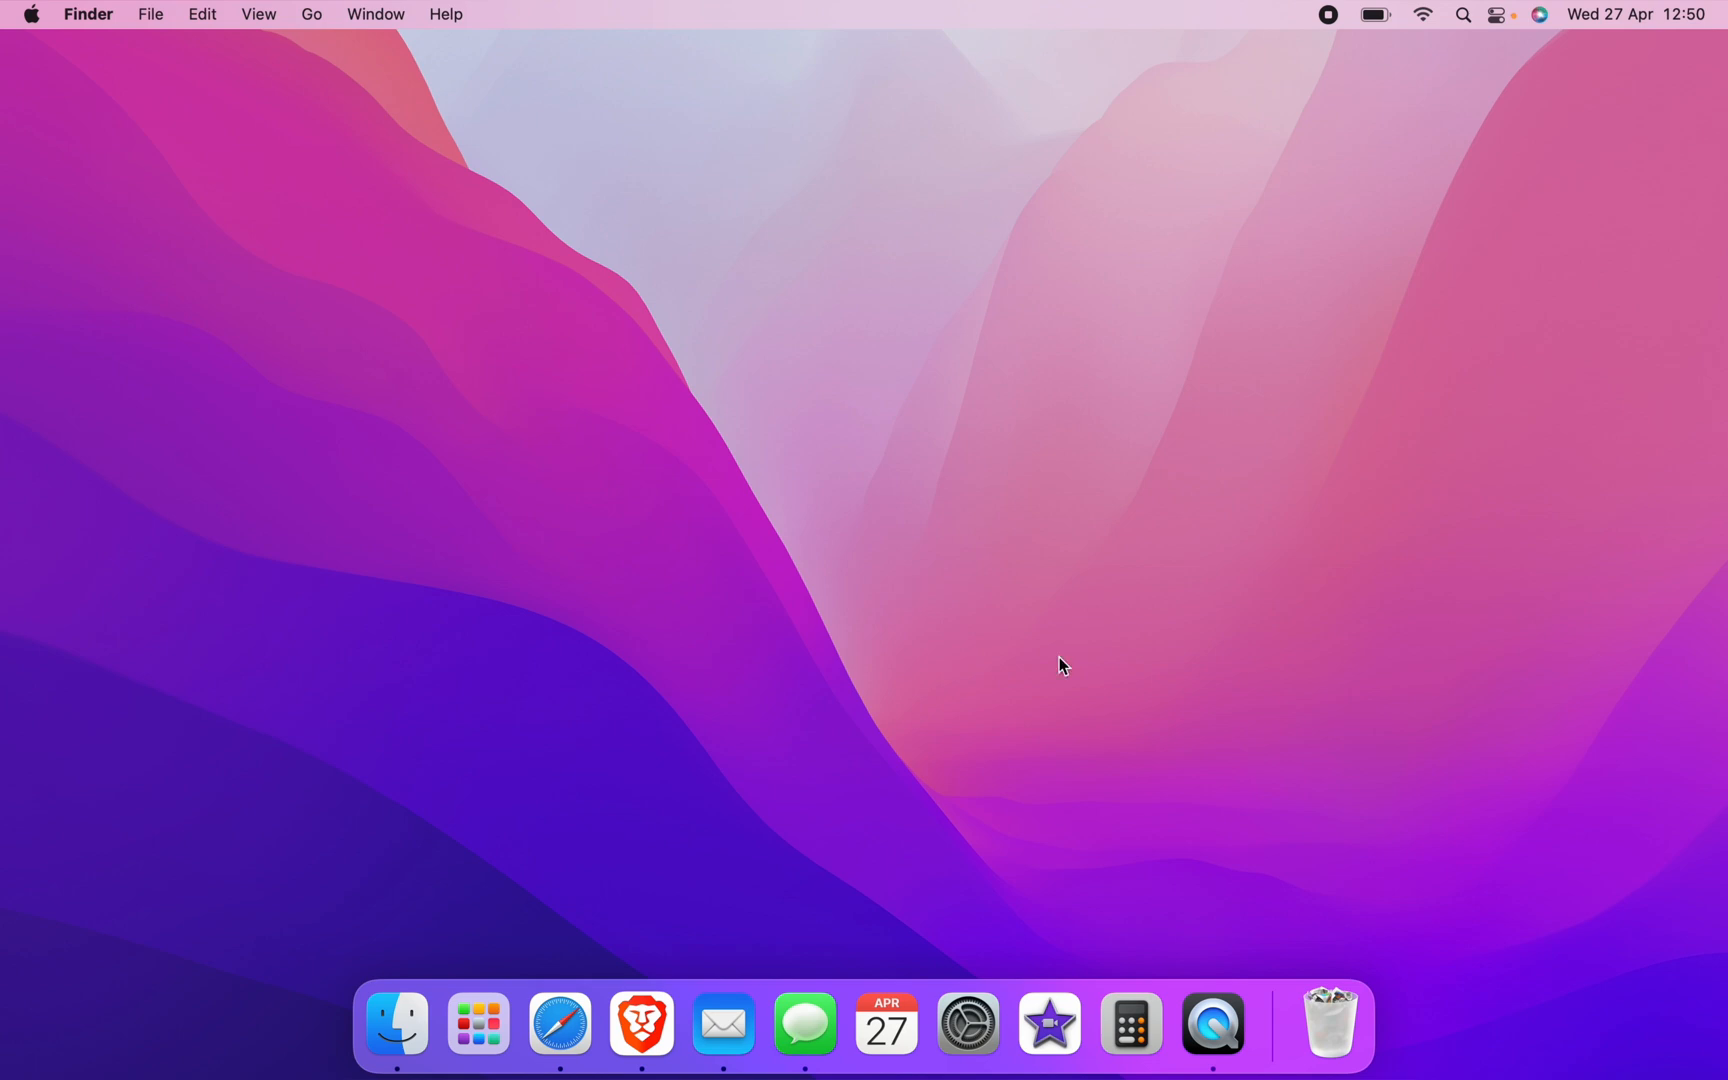
mouse_move(912, 598)
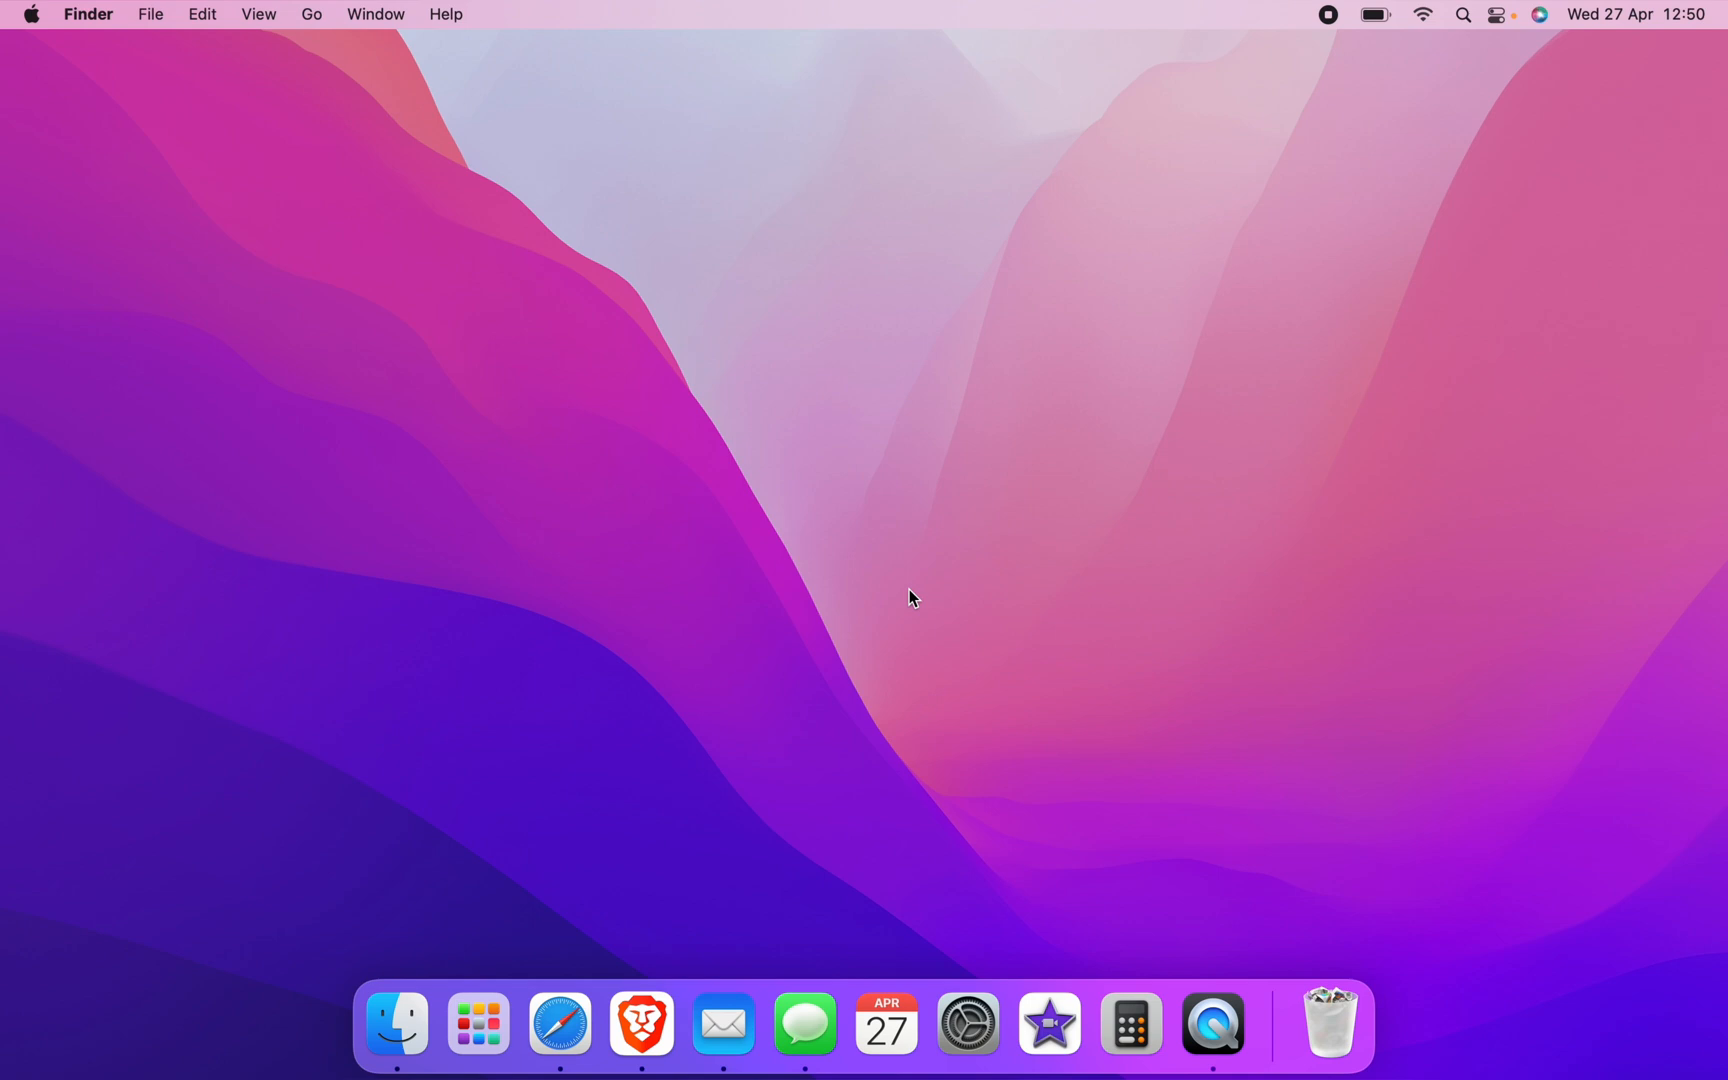
mouse_move(1062, 664)
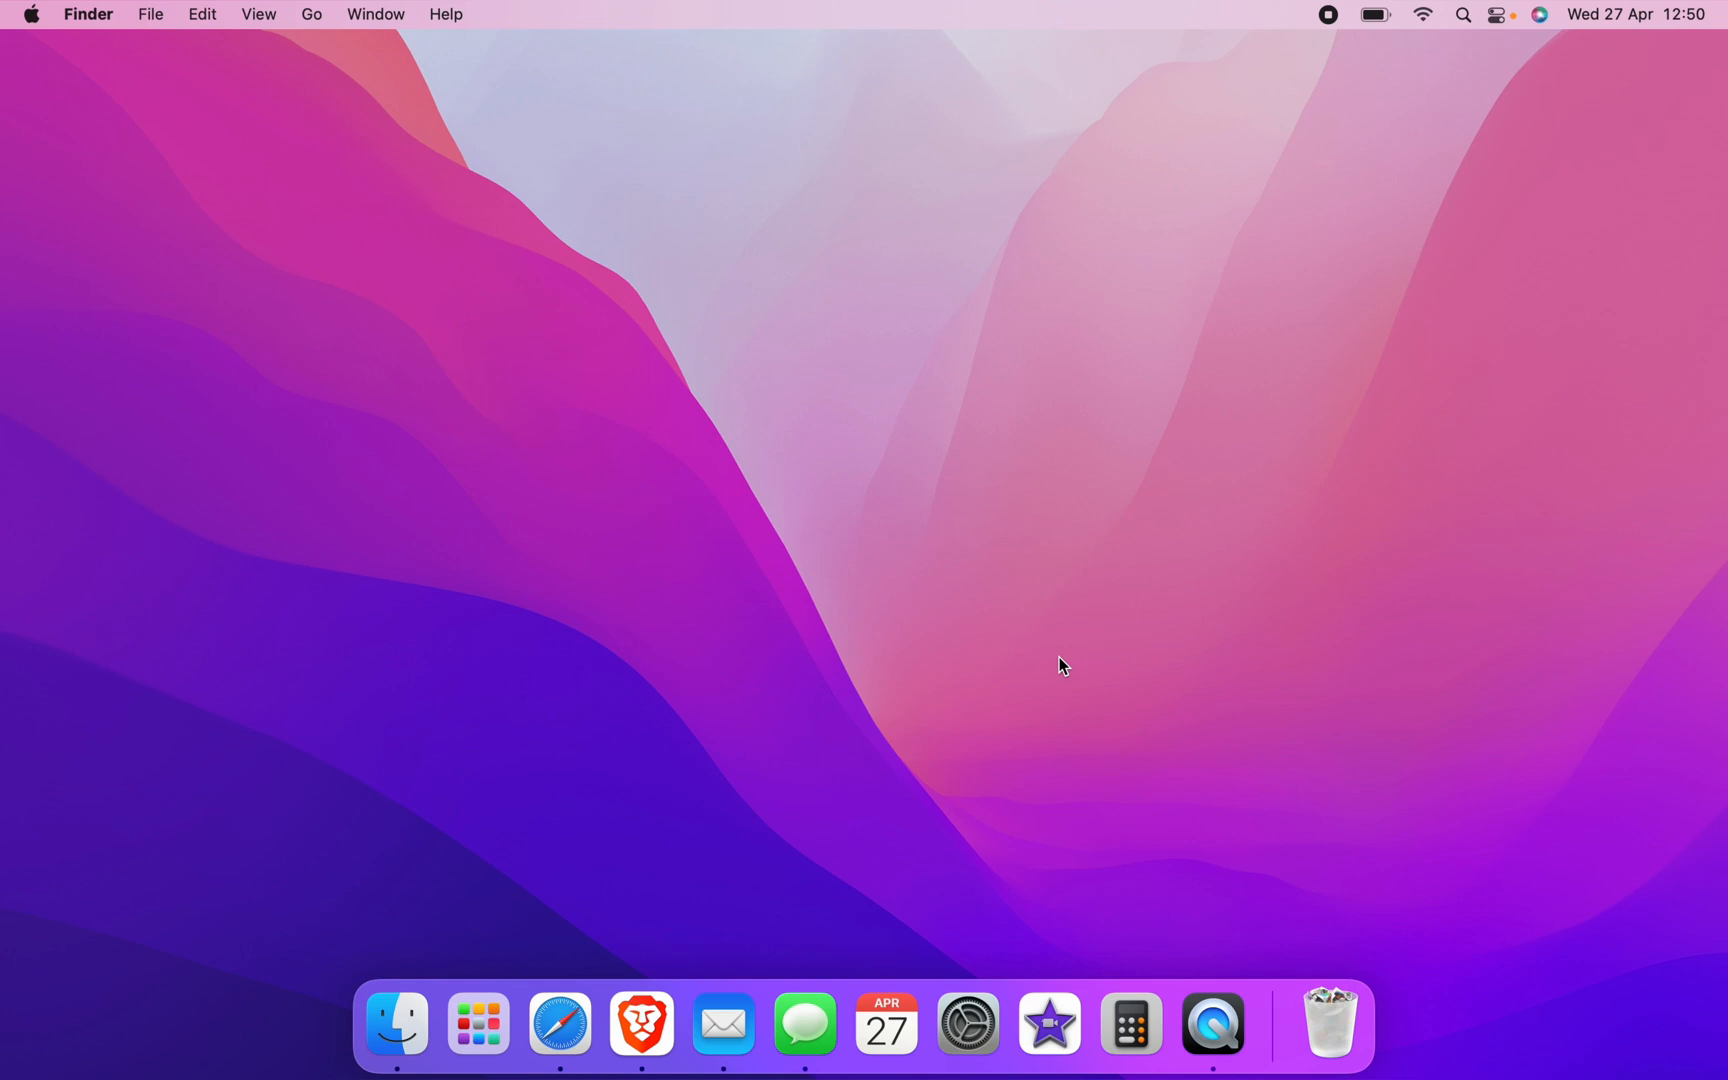